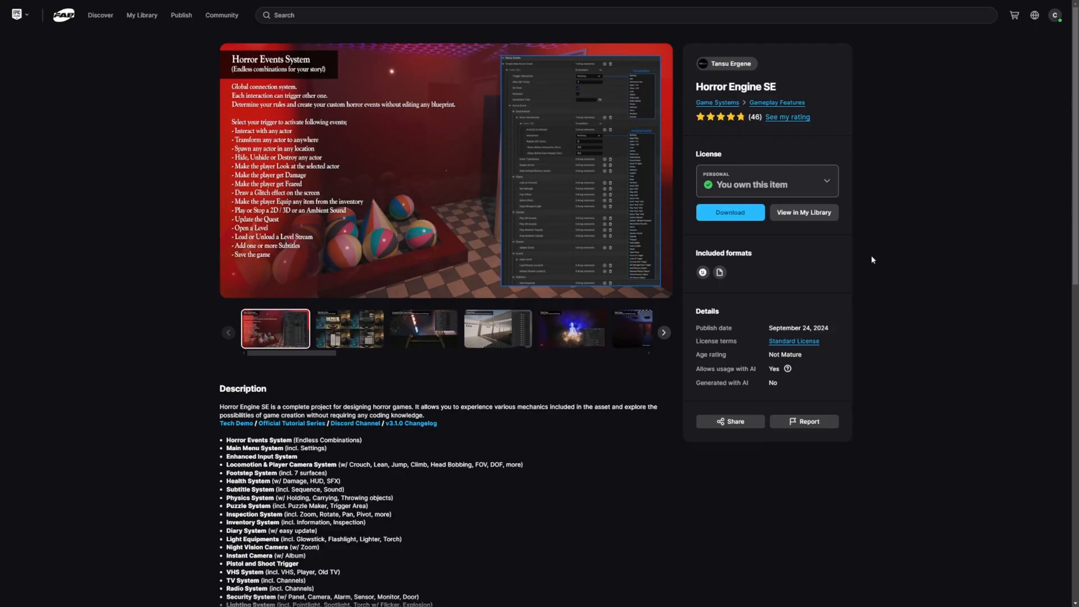
mouse_move(902, 252)
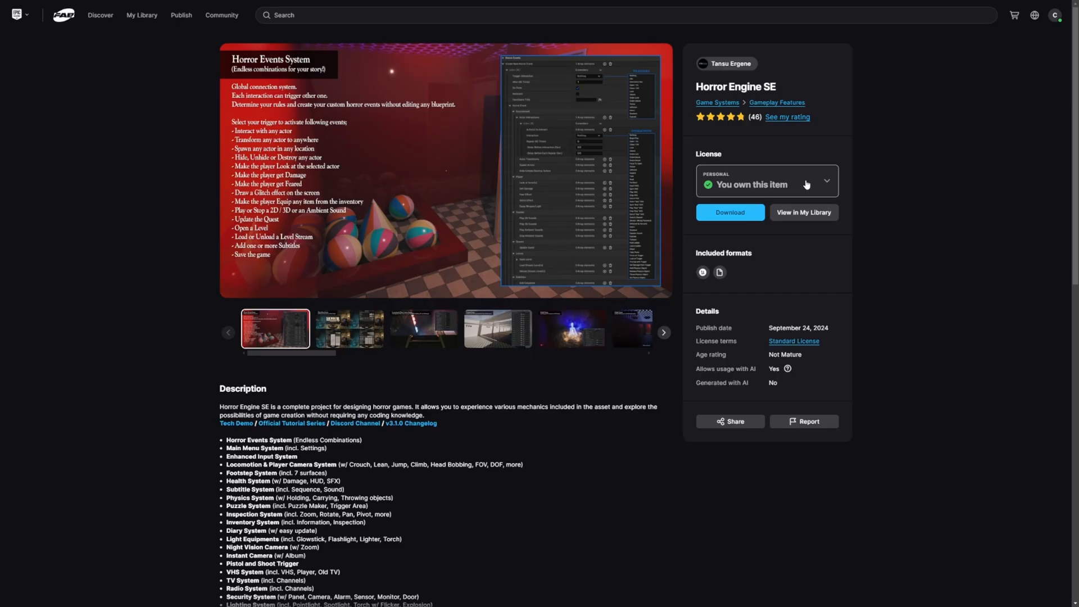
Reveal the Horror Engine SE license tiers, Personal owned and Professional at $99.99
left_click(826, 181)
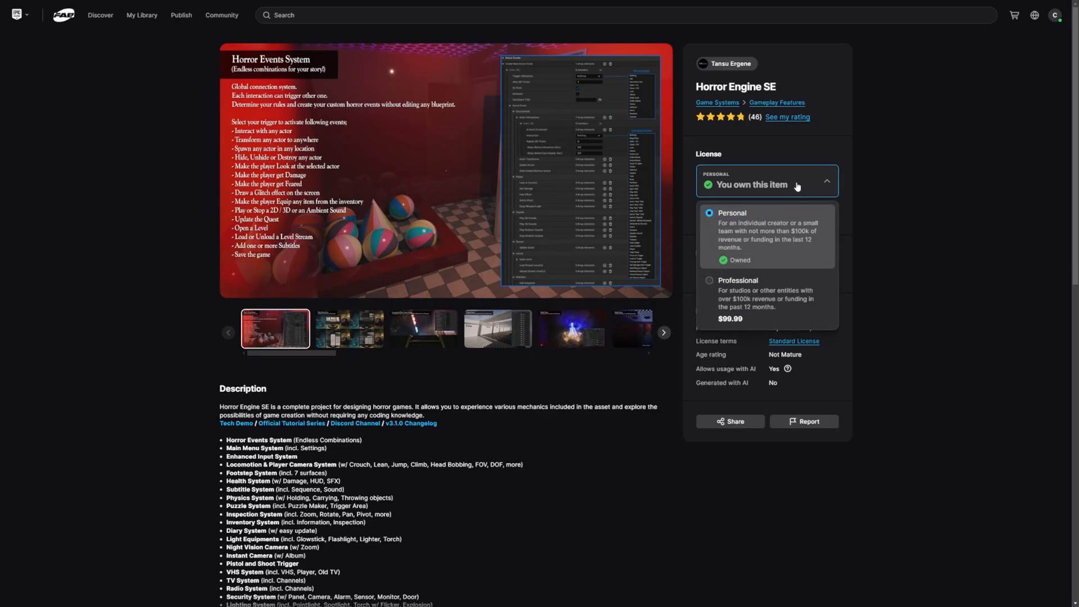
mouse_move(840, 177)
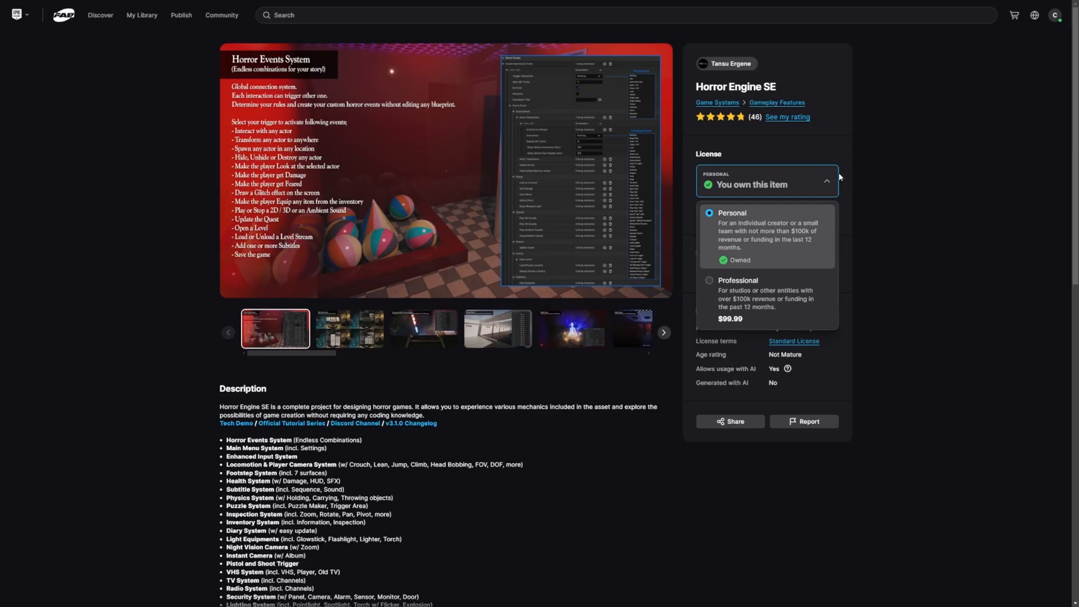
mouse_move(793, 239)
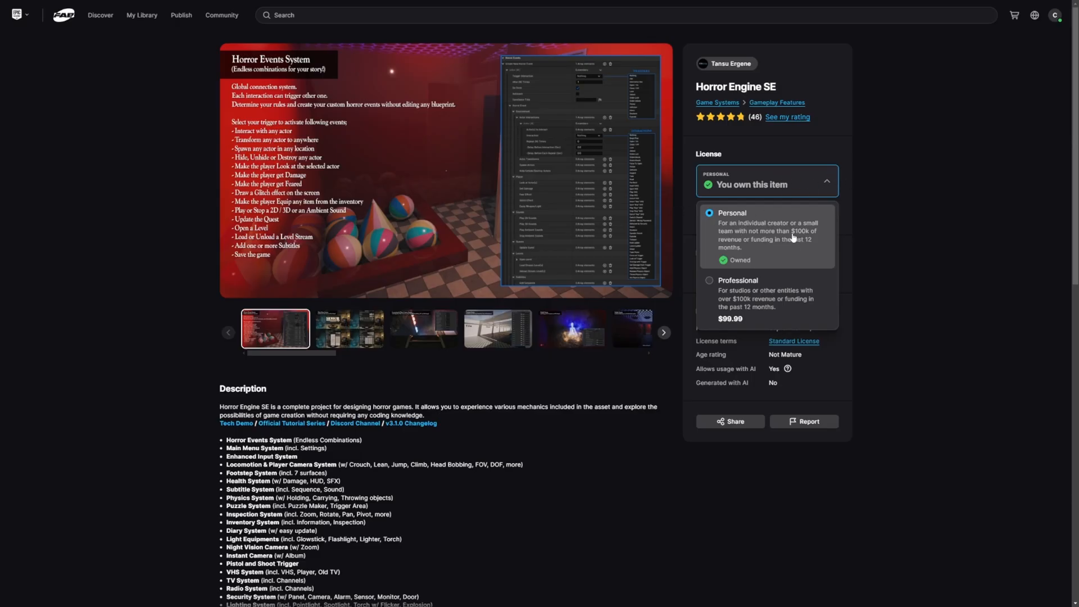
mouse_move(921, 214)
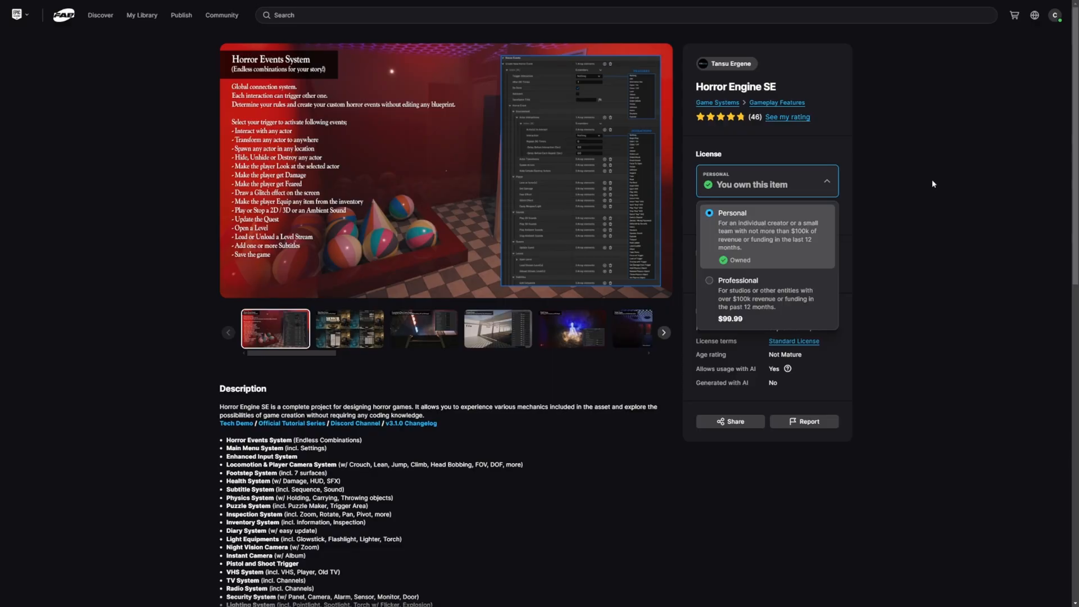
mouse_move(933, 186)
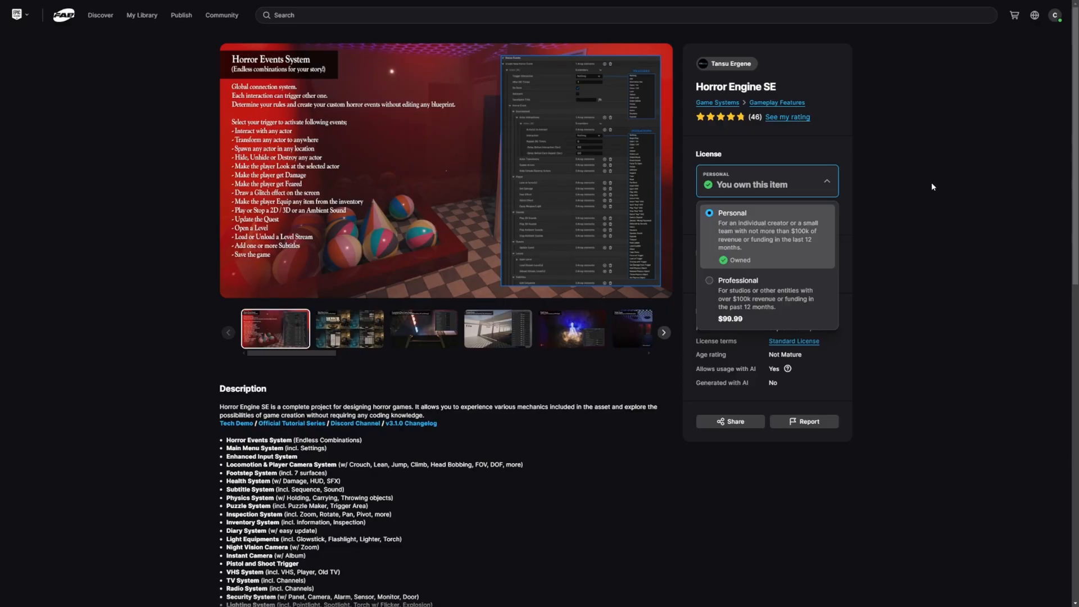
left_click(766, 181)
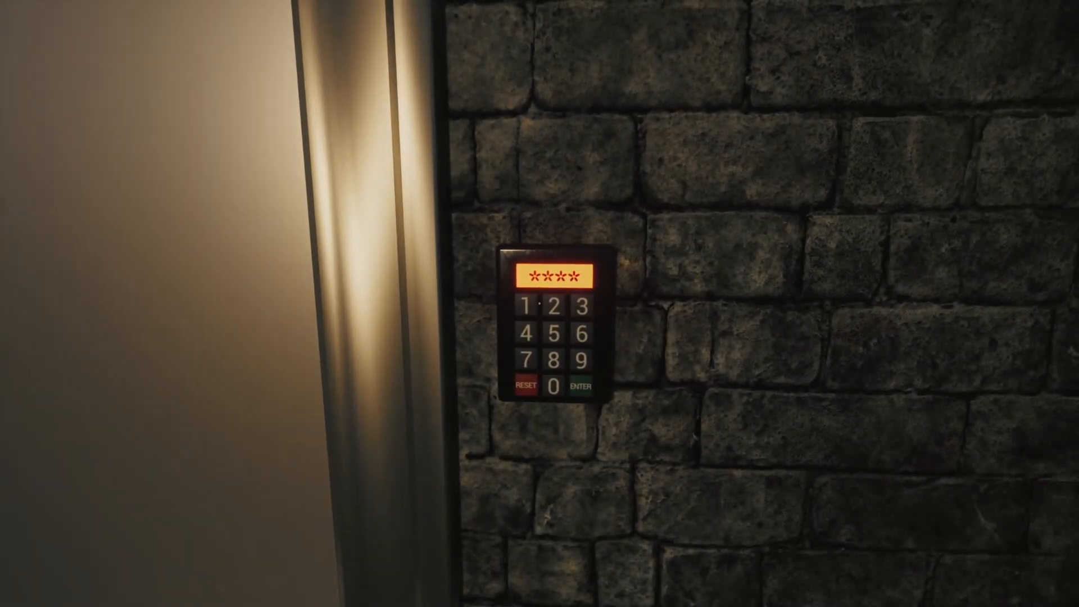
Submit the keypad code and pick up the bottle from the stone block
left_click(528, 385)
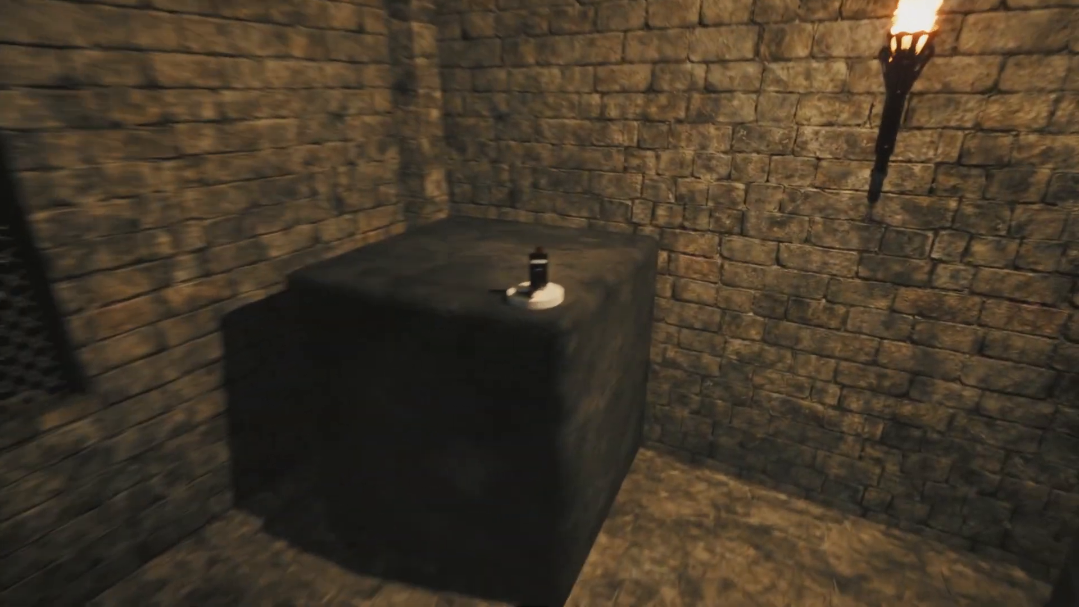
left_click(536, 275)
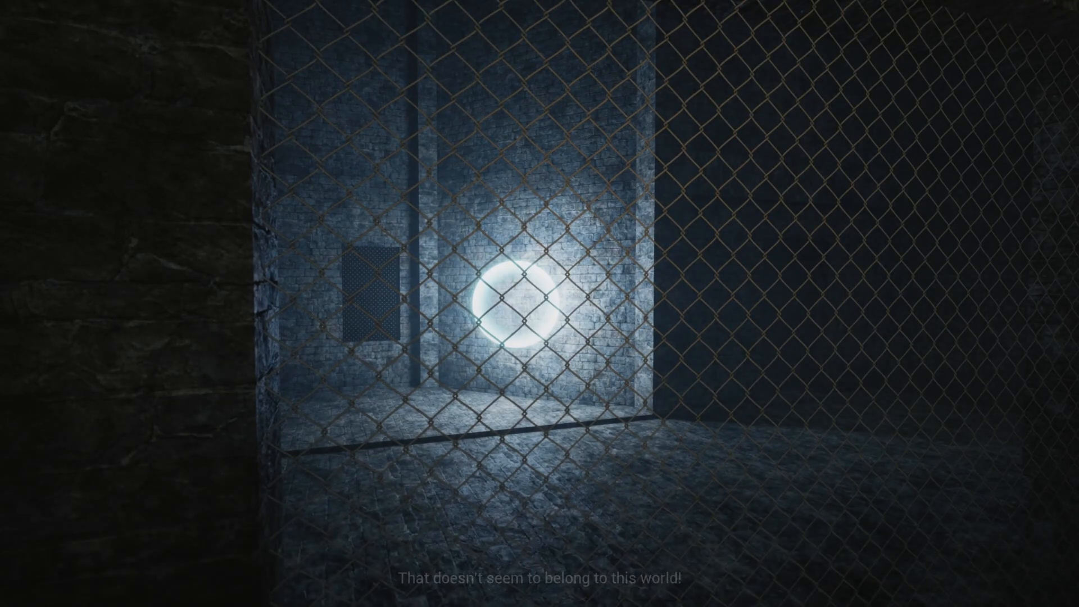
left_click(513, 296)
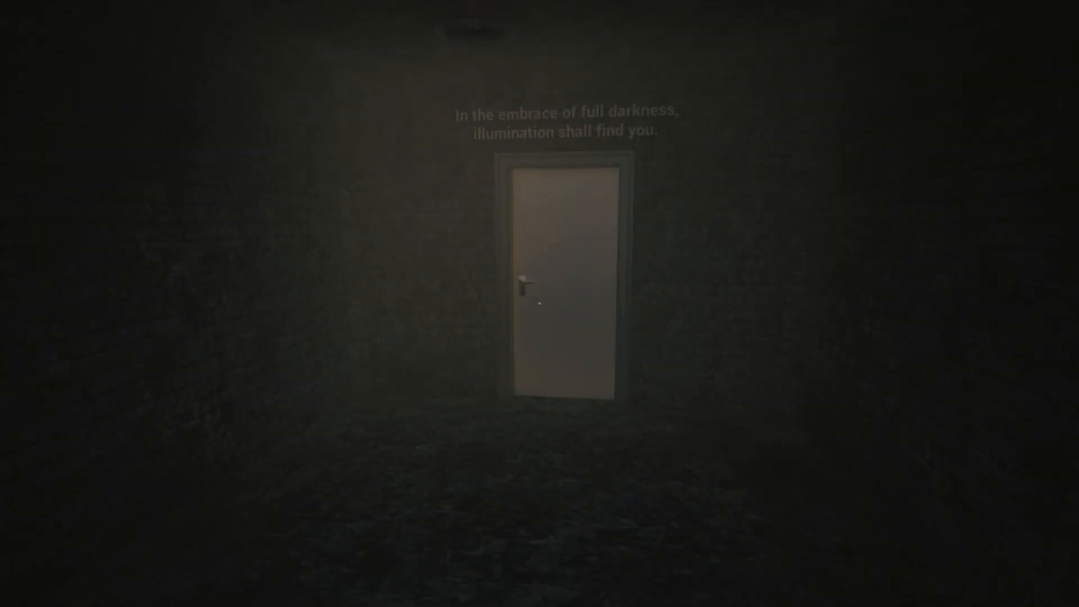
Try the door beneath the full-darkness inscription in the dark room
left_click(551, 303)
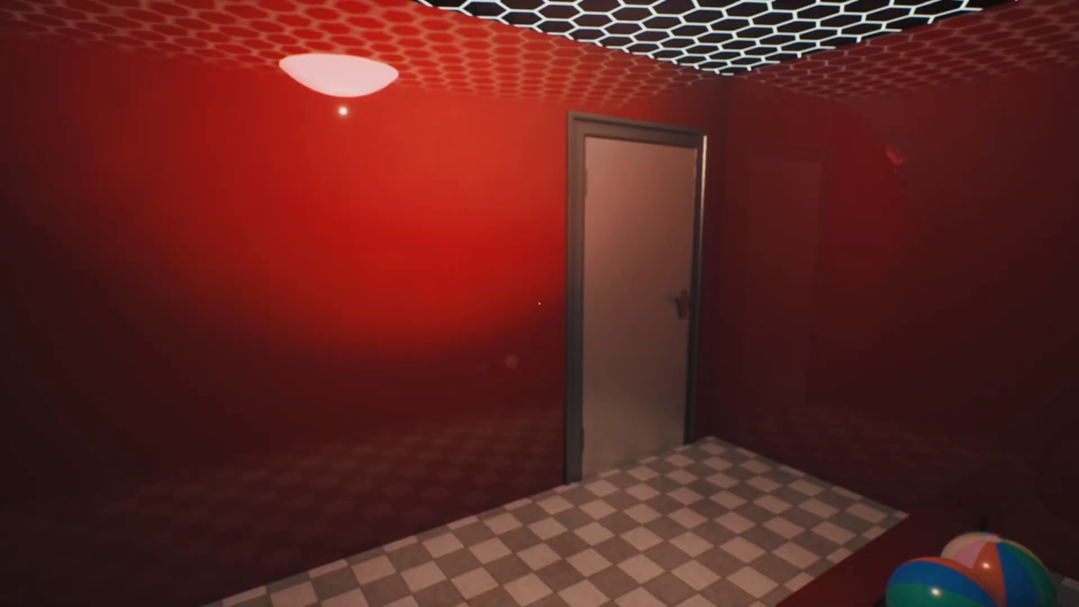
Bring up the inventory after reaching the red room's door
key("Tab")
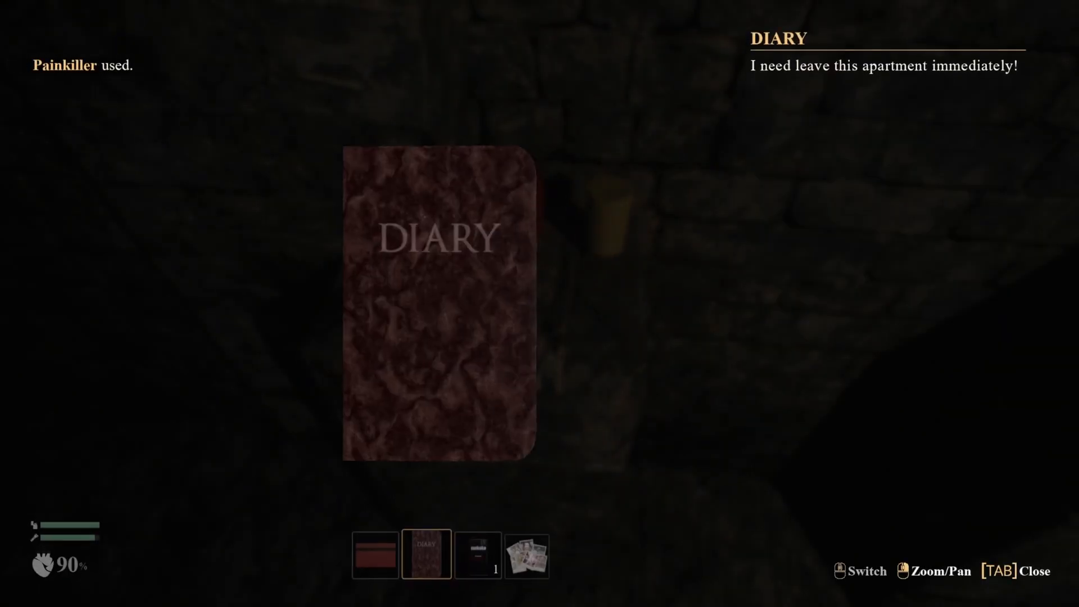
Bring up the inventory to read the diary entry about leaving the apartment
key("tab")
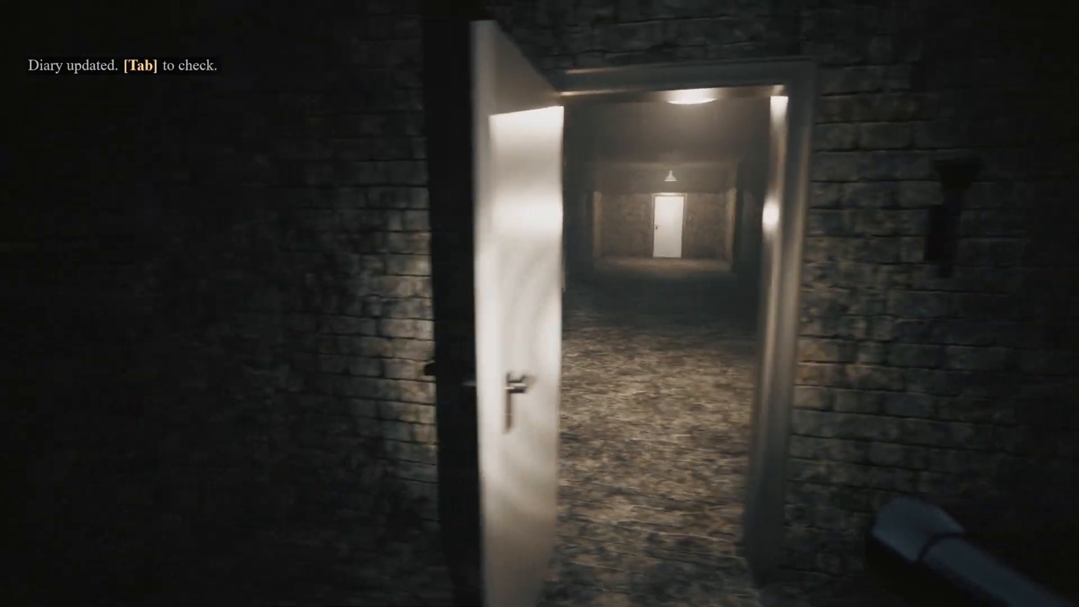
Read the diary note and return to play to collect the Red Keycard
key("Tab")
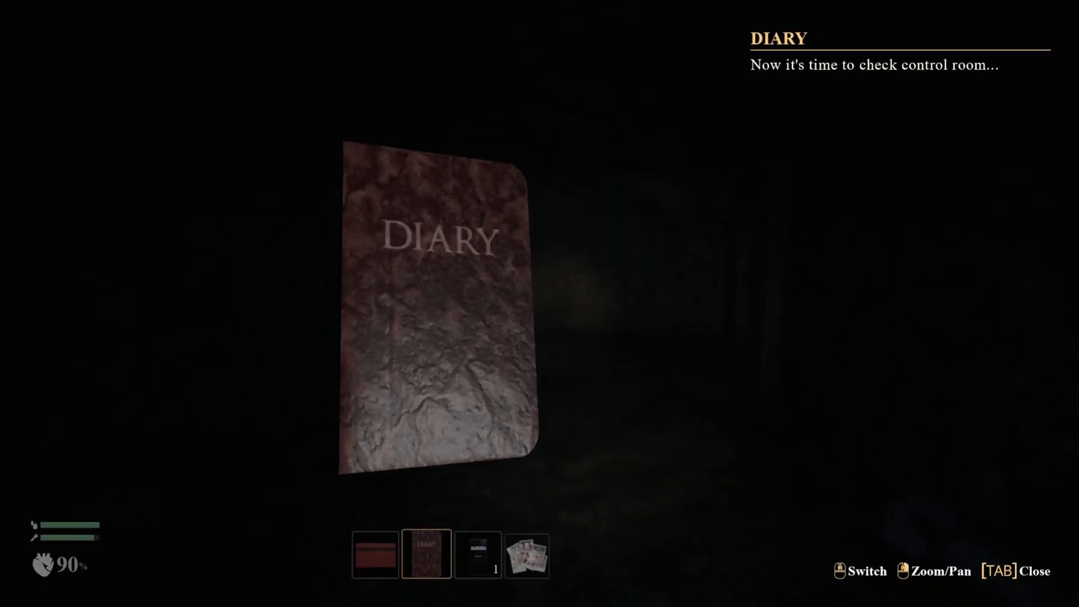
key("tab")
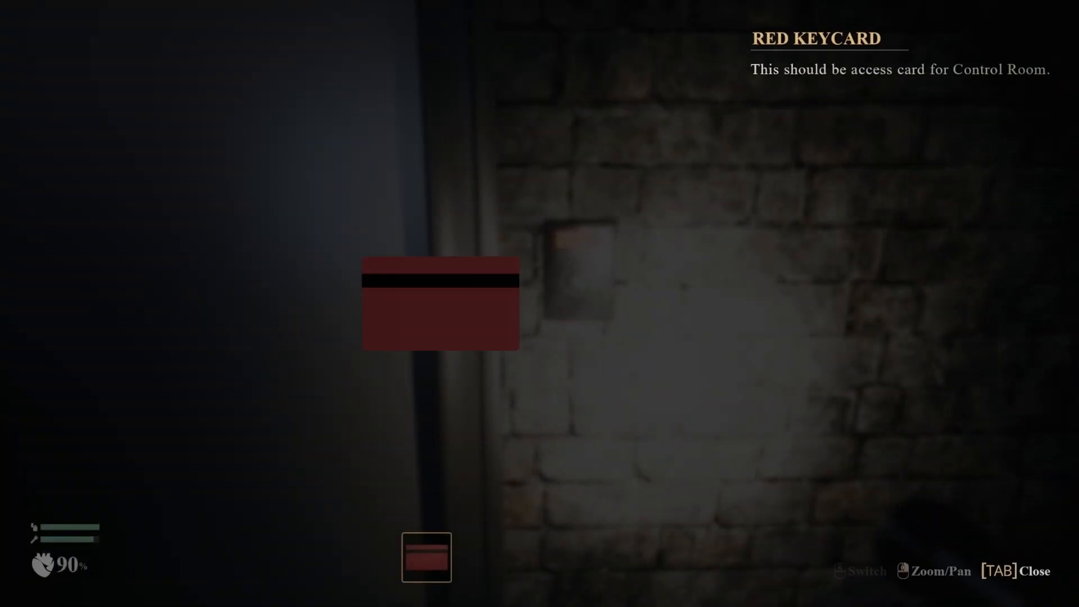
Dismiss the red keycard inspection and resume exploring toward the control room
key("Tab")
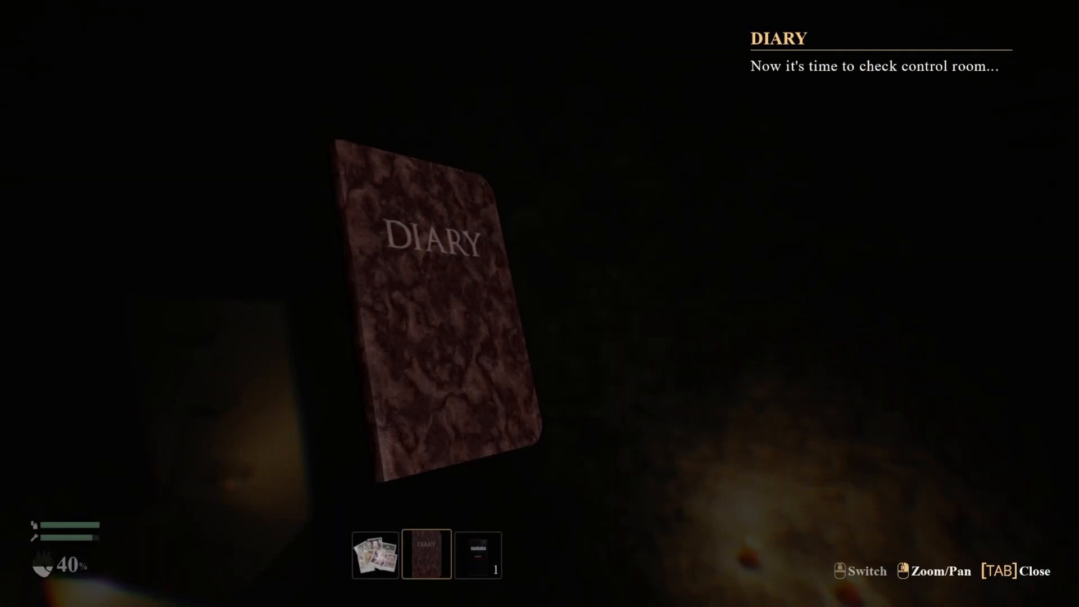
key("Tab")
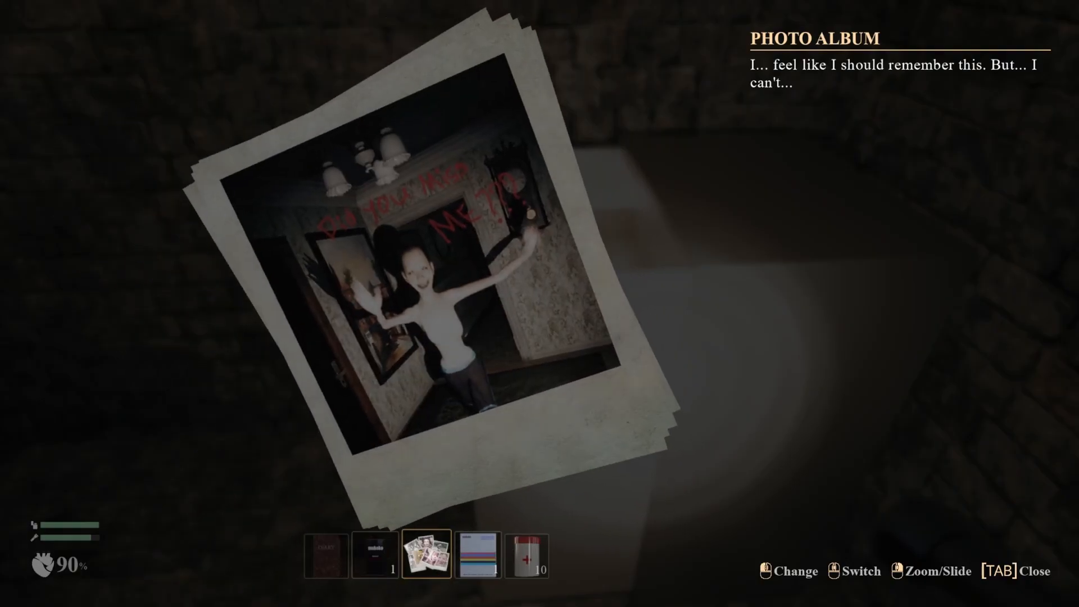
Close the photo album and continue down the dark stone corridor
key("tab")
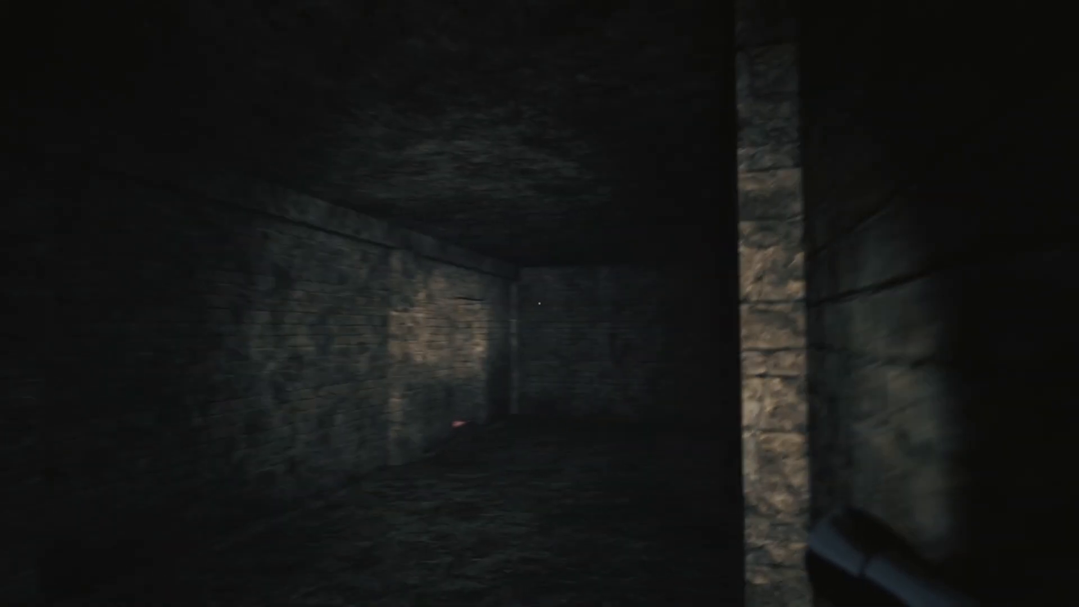
mouse_move(539, 304)
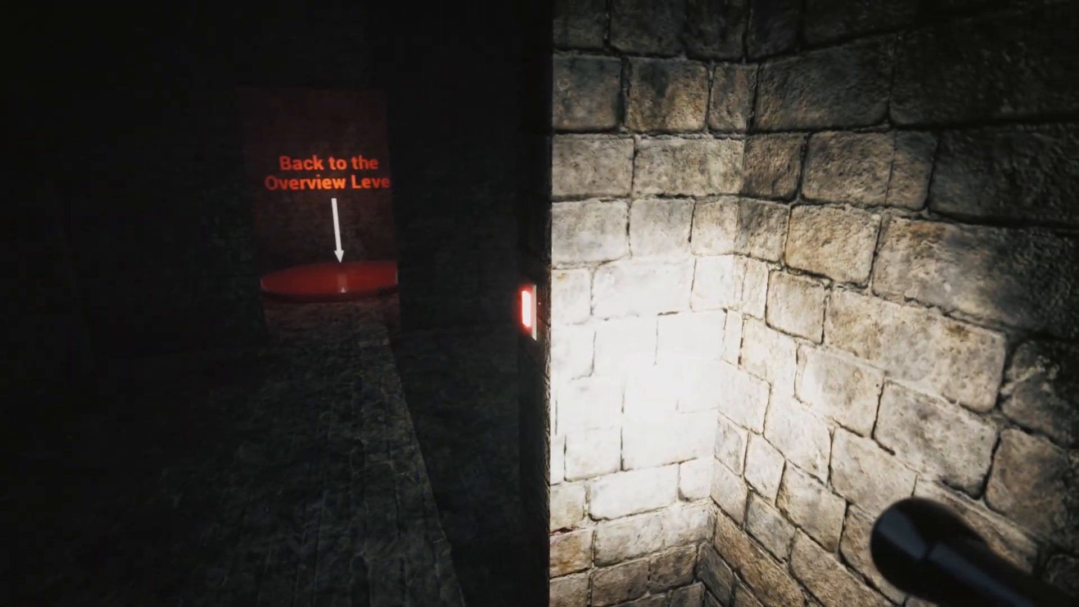